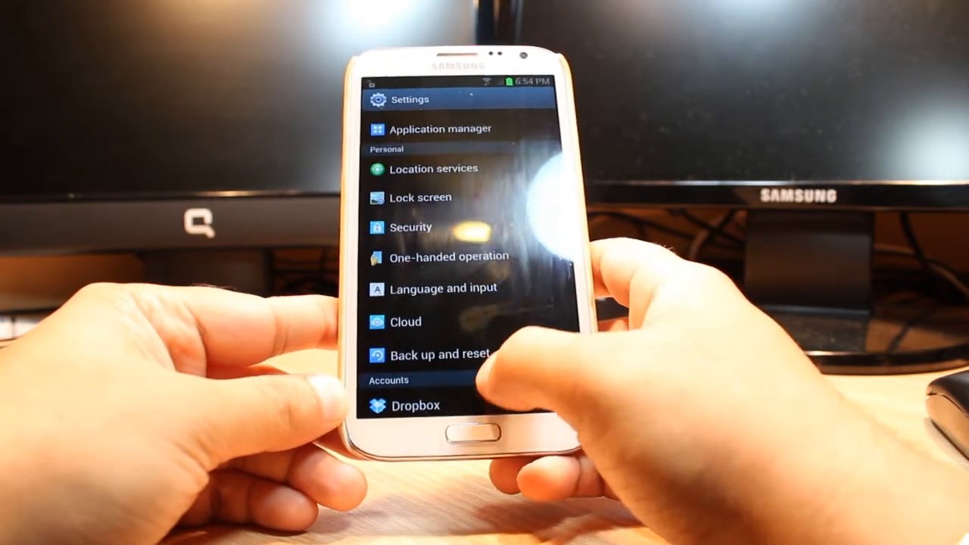
scroll(down, 3)
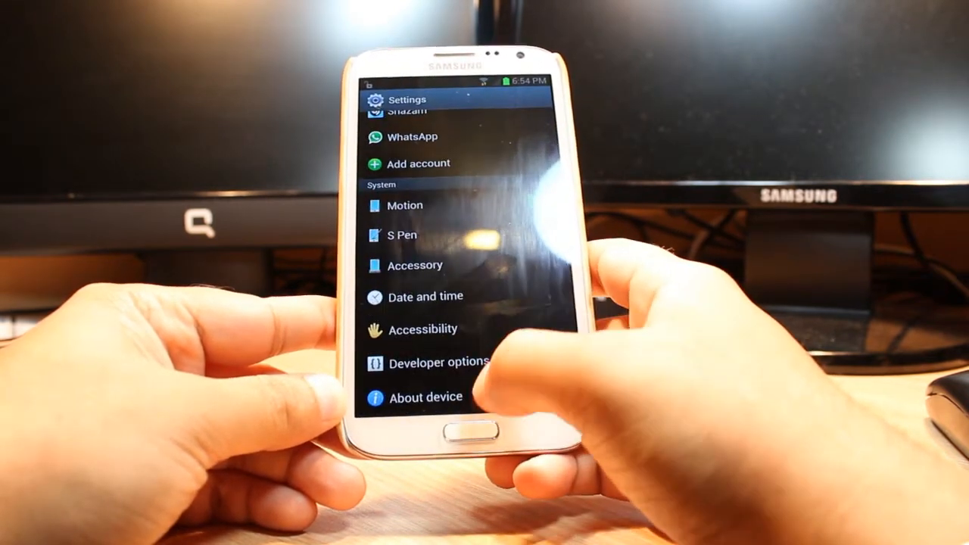